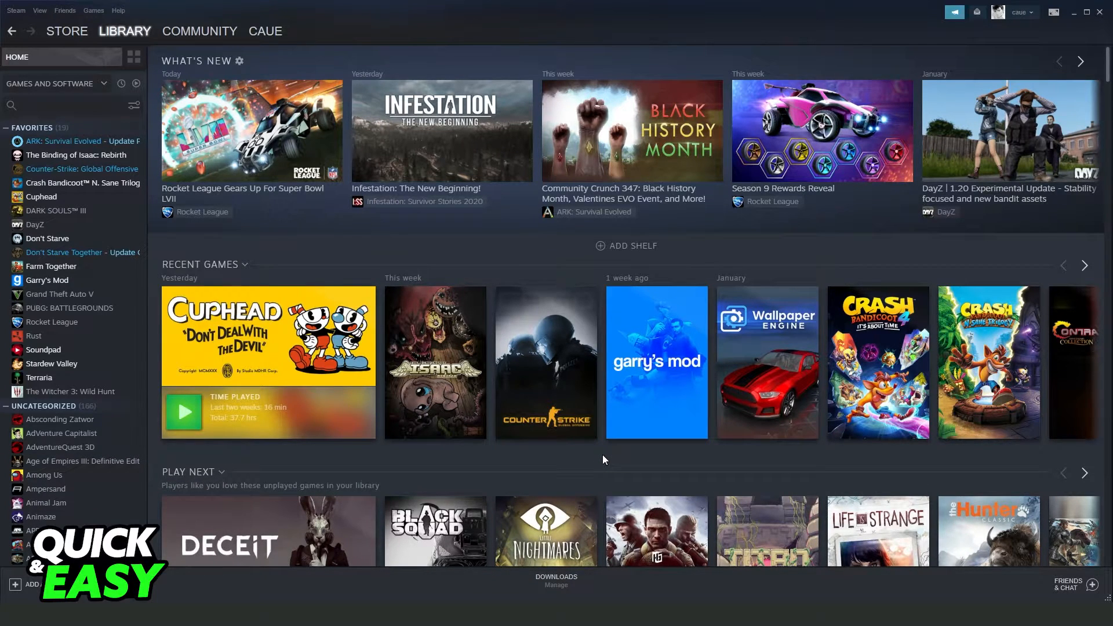
mouse_move(55, 411)
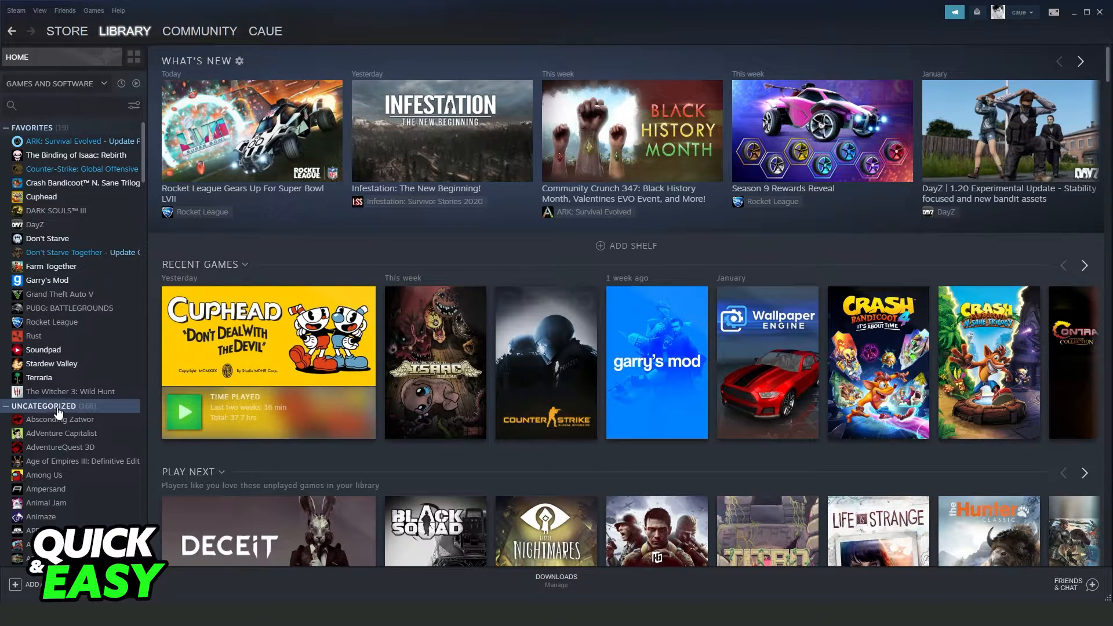
Open the Properties window for The Binding of Isaac: Rebirth from the library sidebar
click(125, 30)
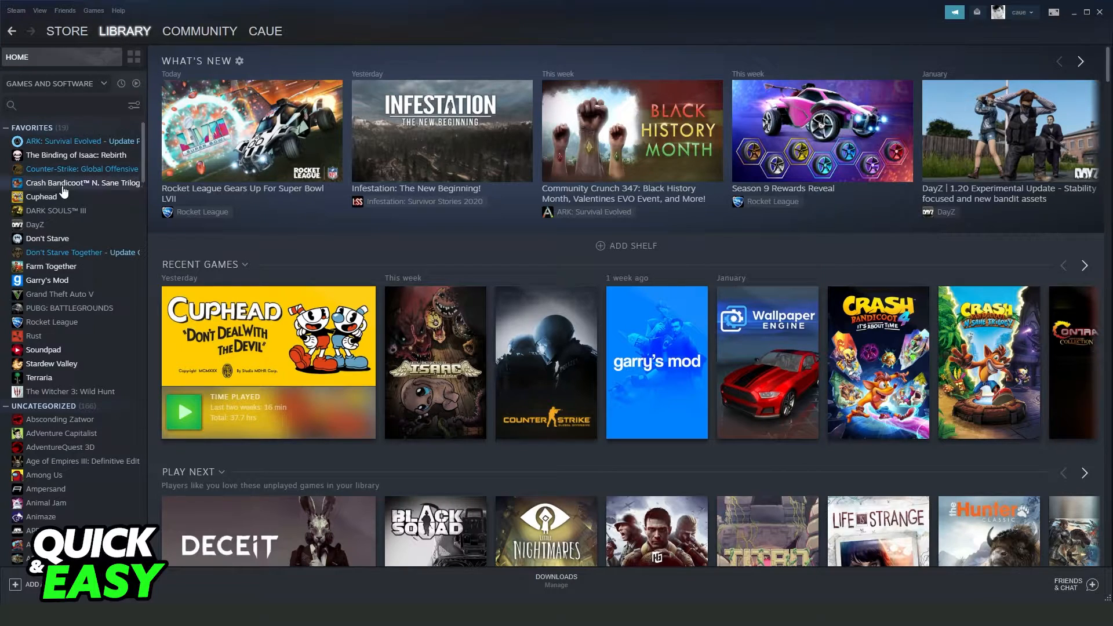
click(47, 104)
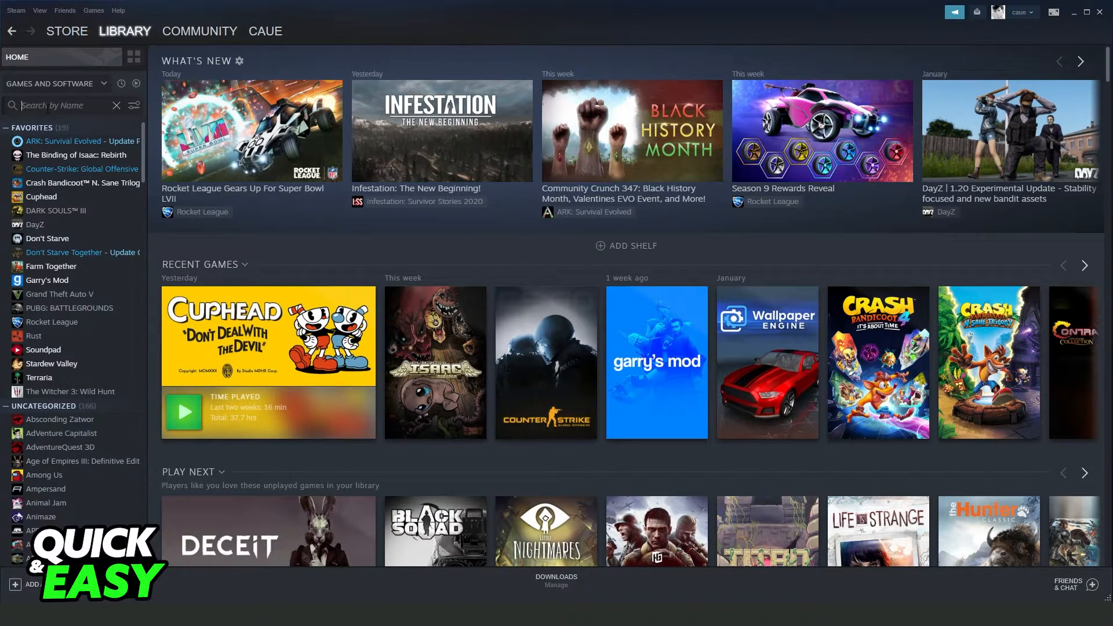
mouse_move(58, 271)
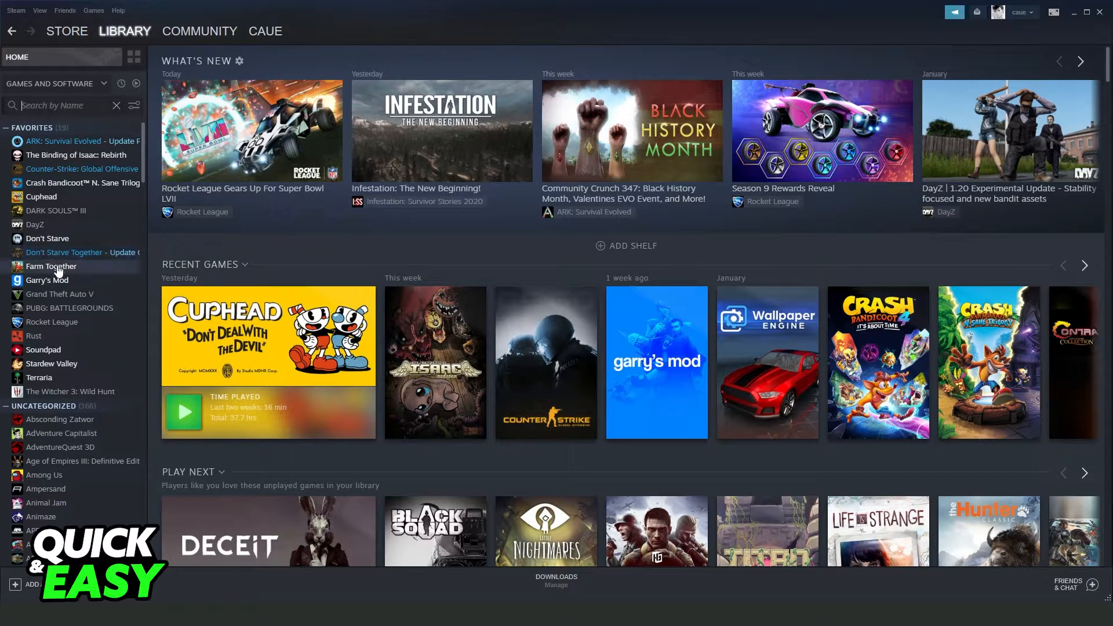
mouse_move(67, 260)
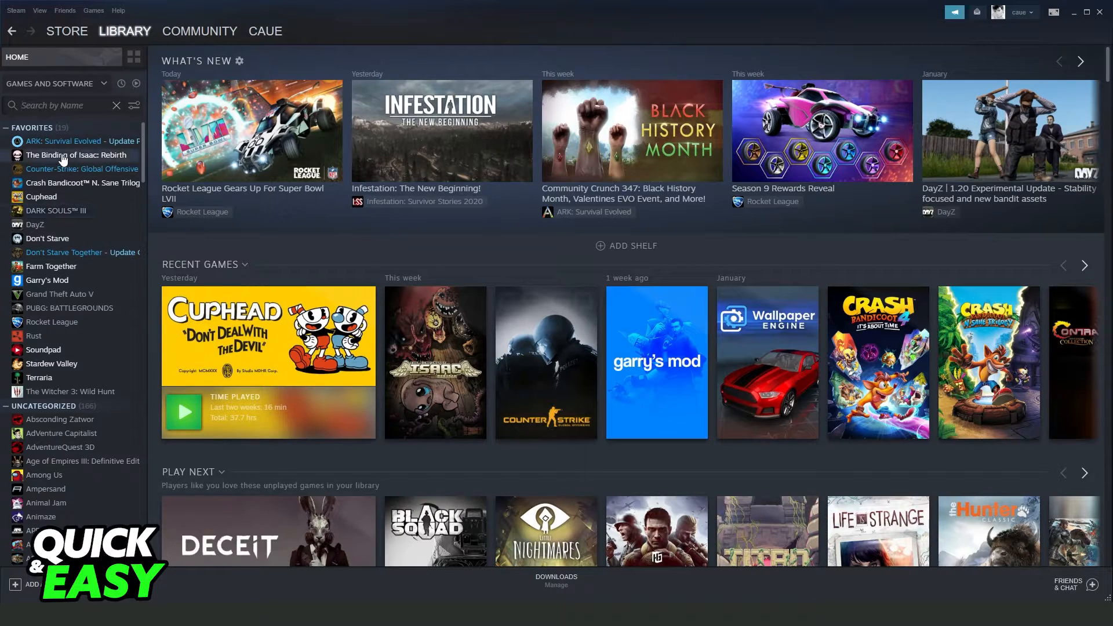
right_click(64, 155)
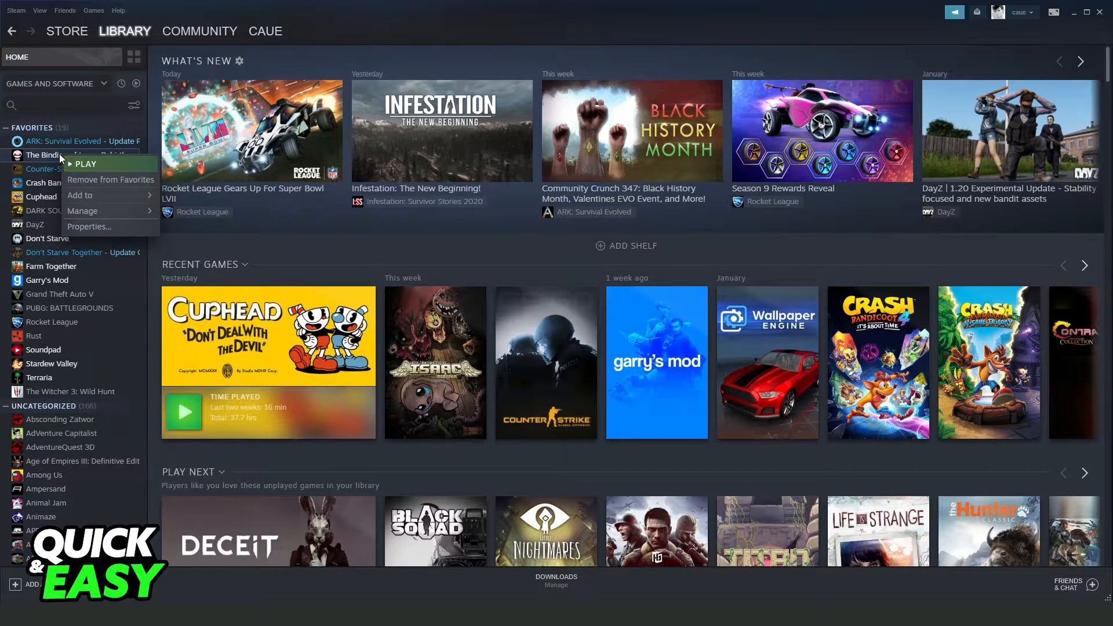
mouse_move(90, 227)
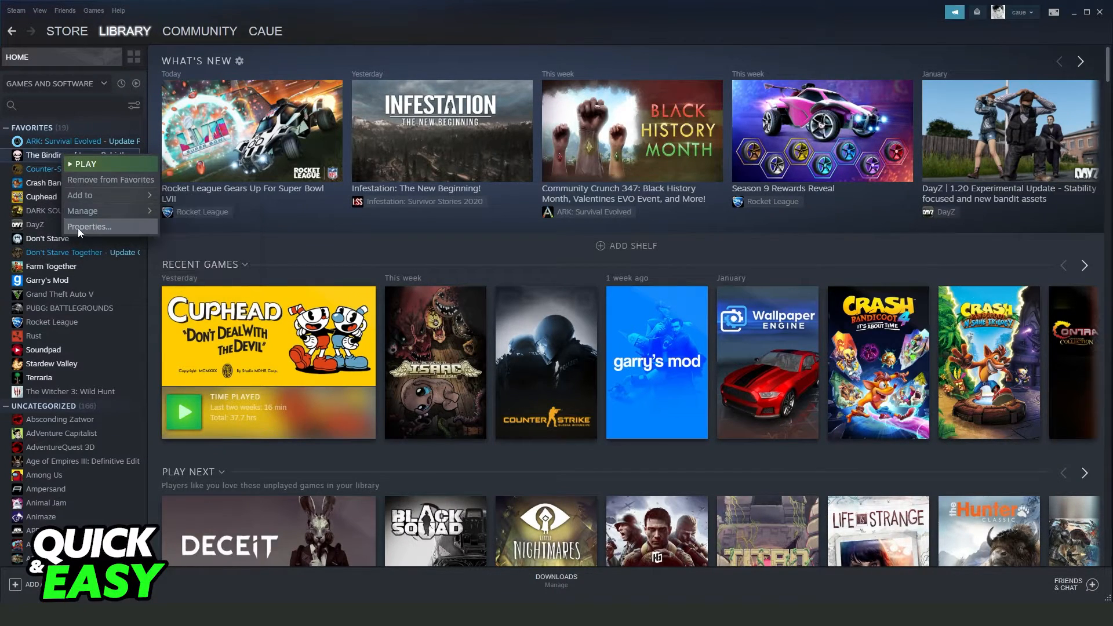
click(89, 226)
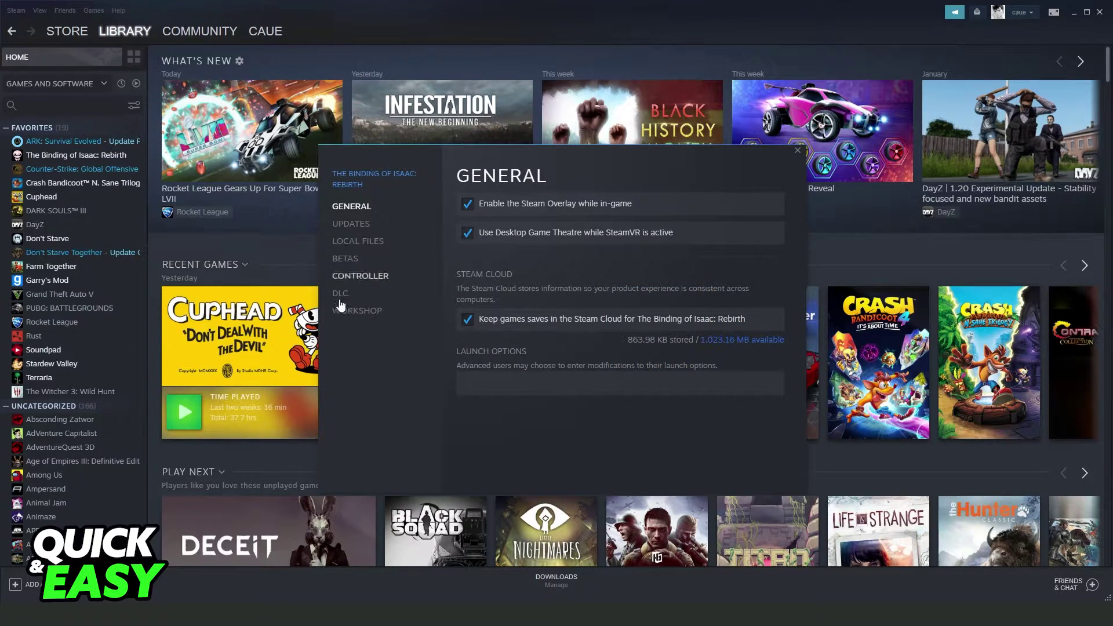
Show the Local Files page with backup, move and verify options
click(357, 241)
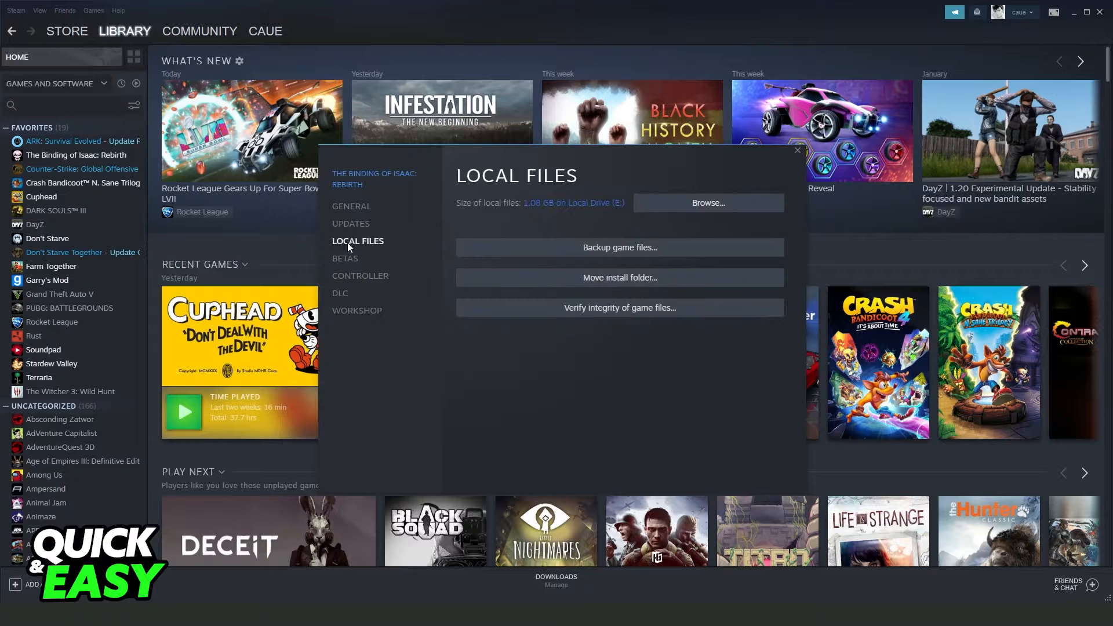
mouse_move(619, 313)
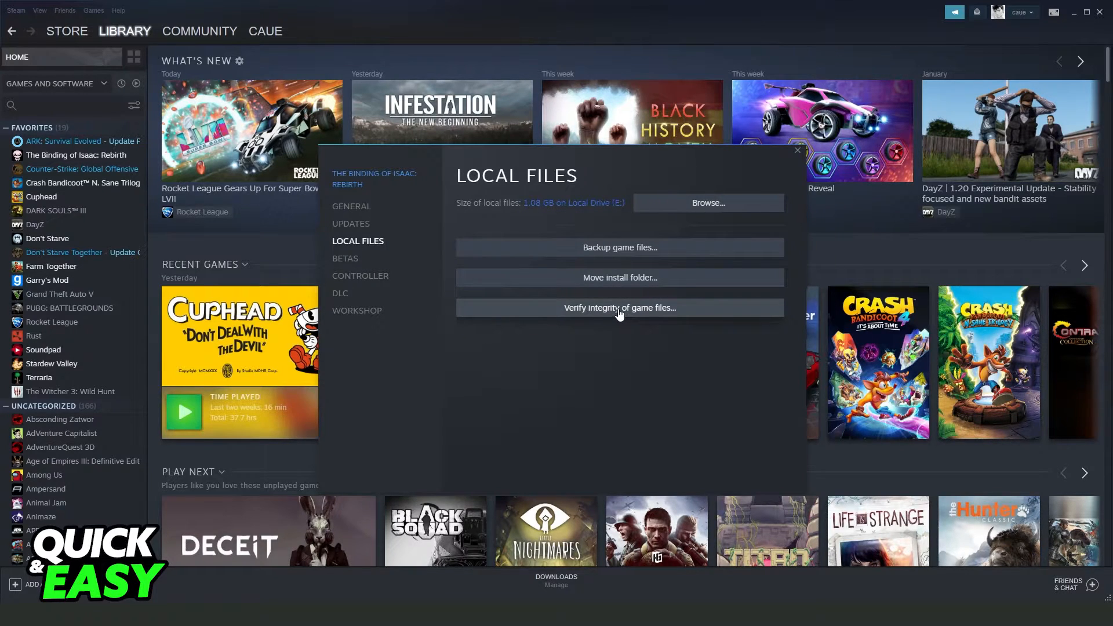
mouse_move(658, 317)
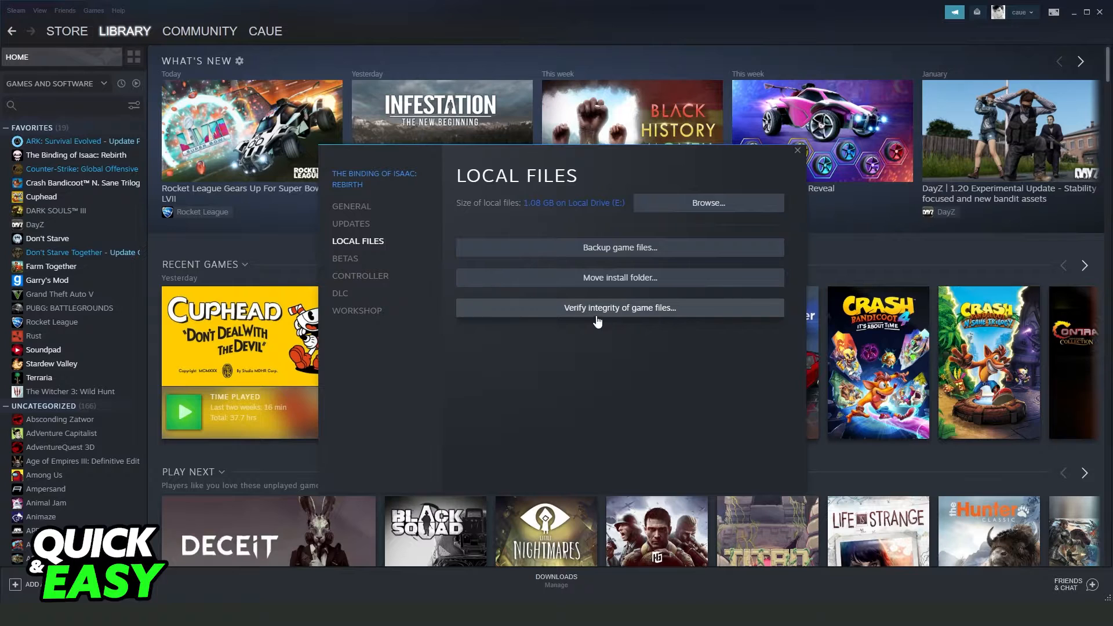
mouse_move(677, 320)
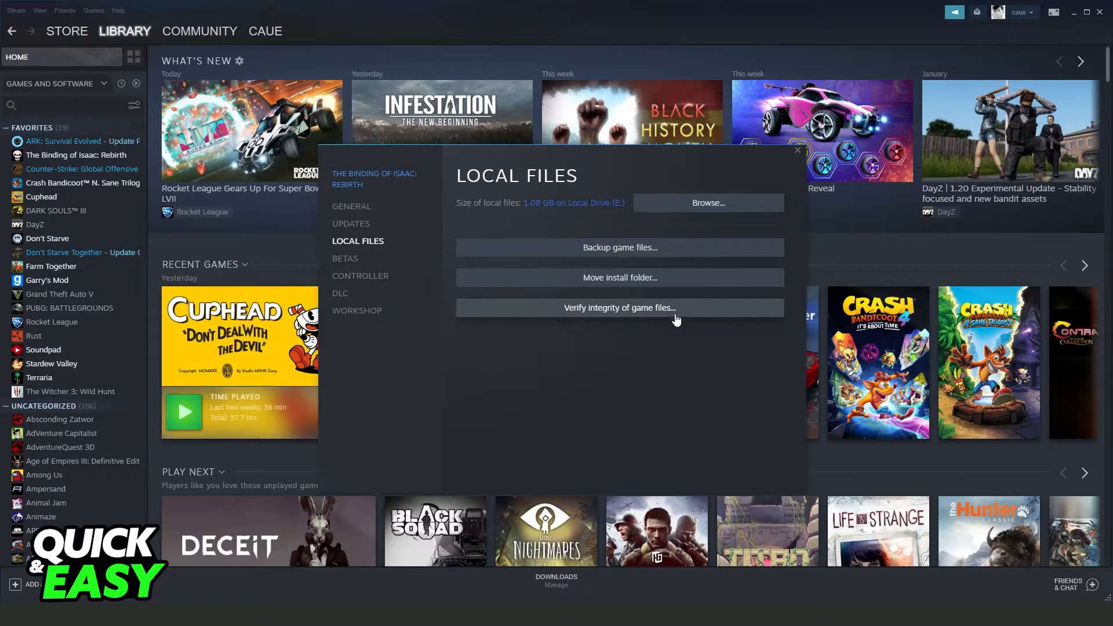
mouse_move(655, 318)
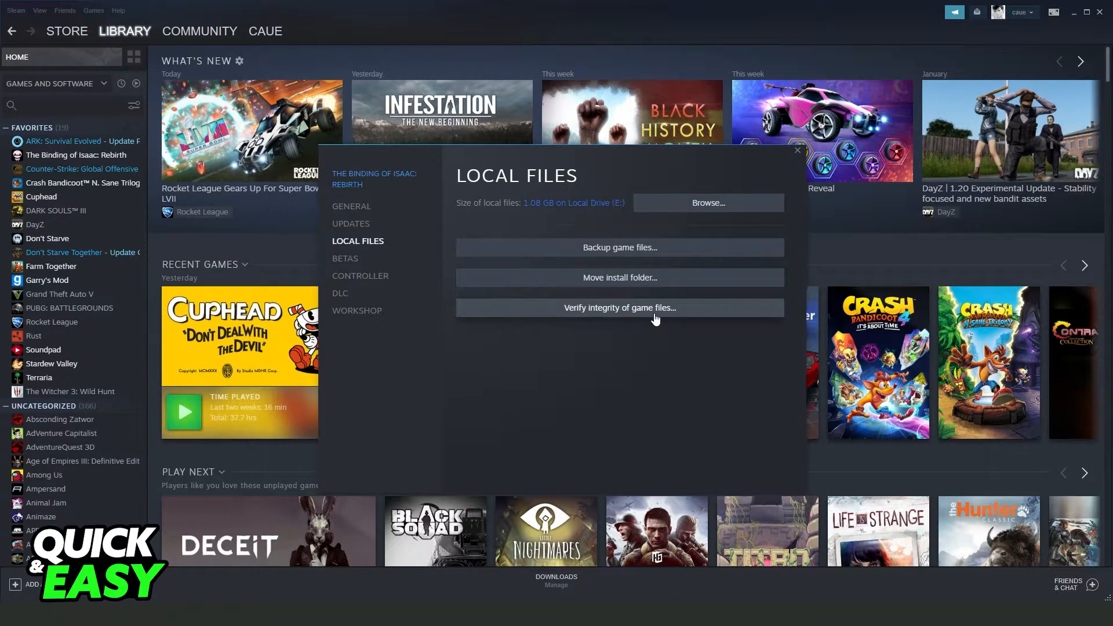
mouse_move(688, 321)
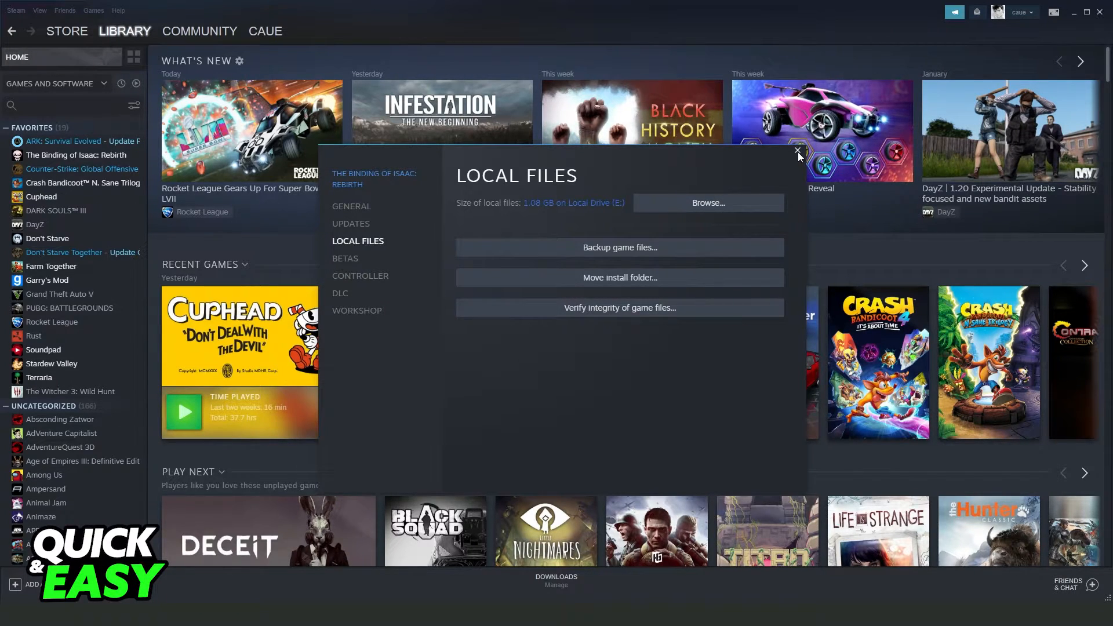
Close the Properties window and exit Steam from the Steam menu
click(13, 10)
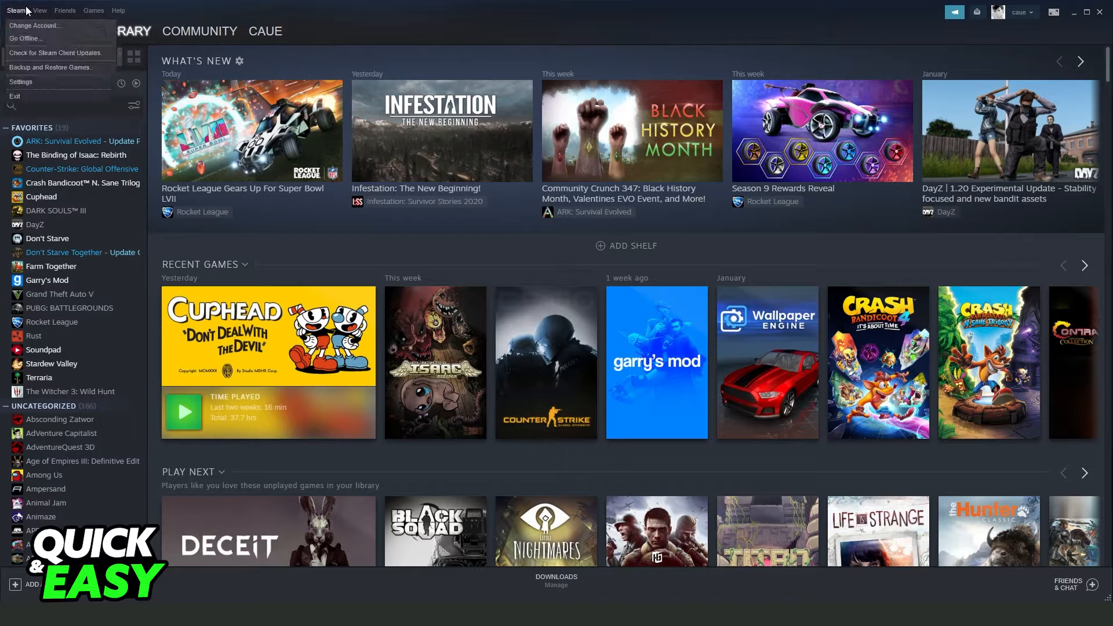
mouse_move(20, 102)
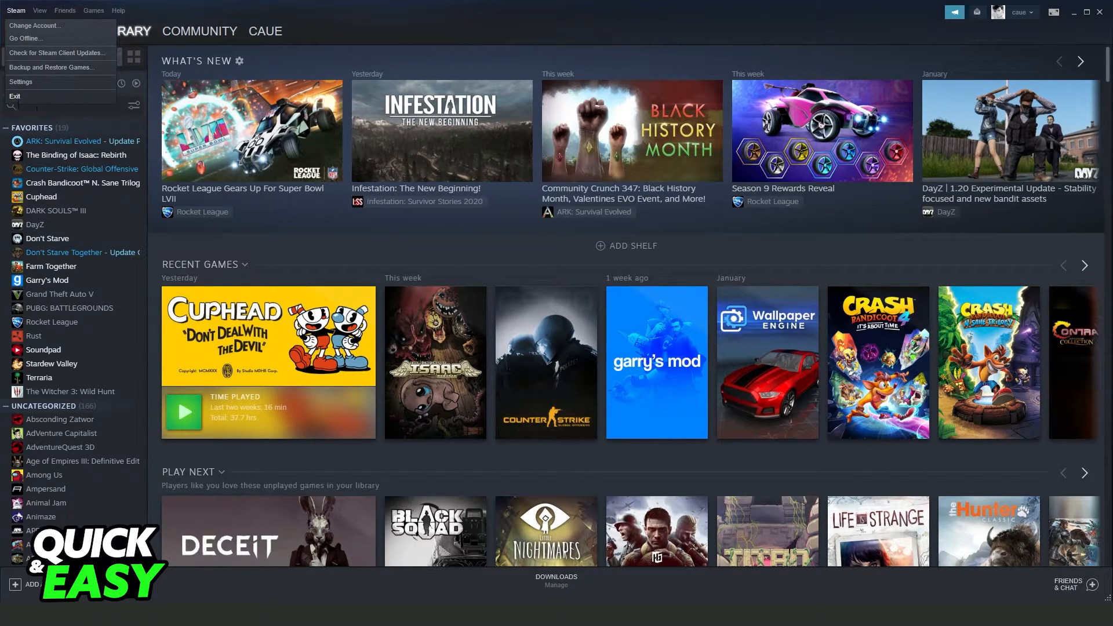
click(494, 252)
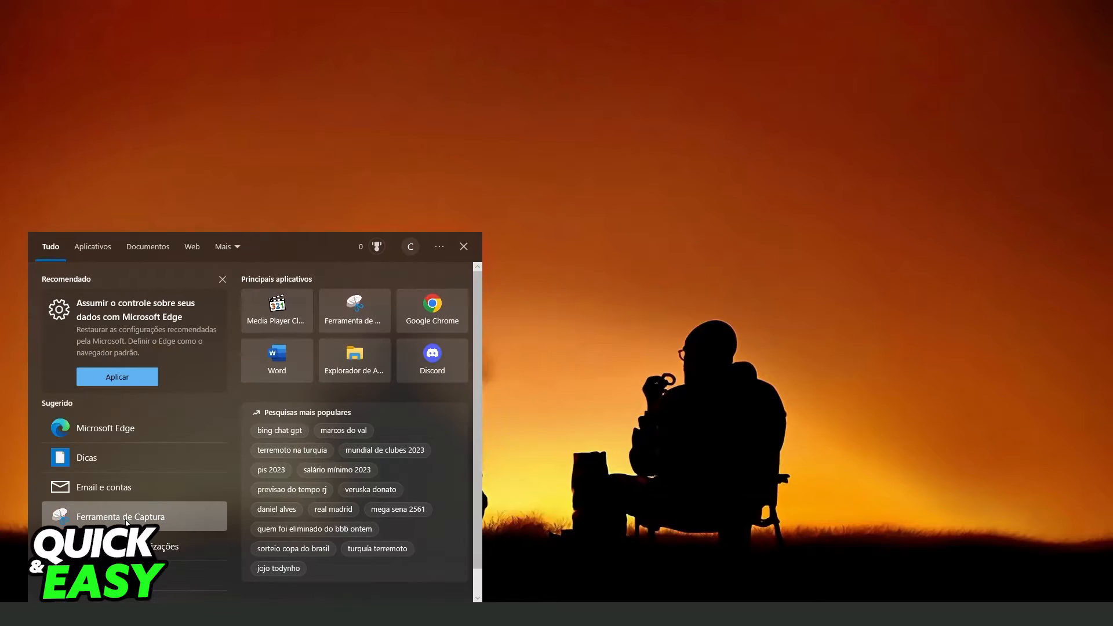
Search Windows for 'steam' and run Steam as administrator
text(steam)
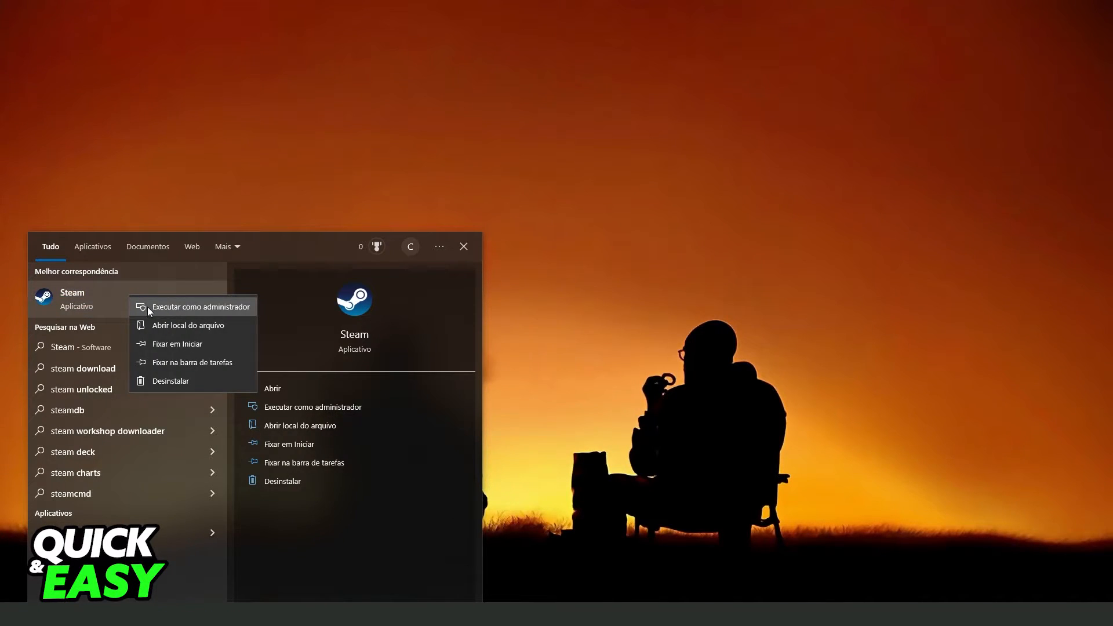
mouse_move(186, 309)
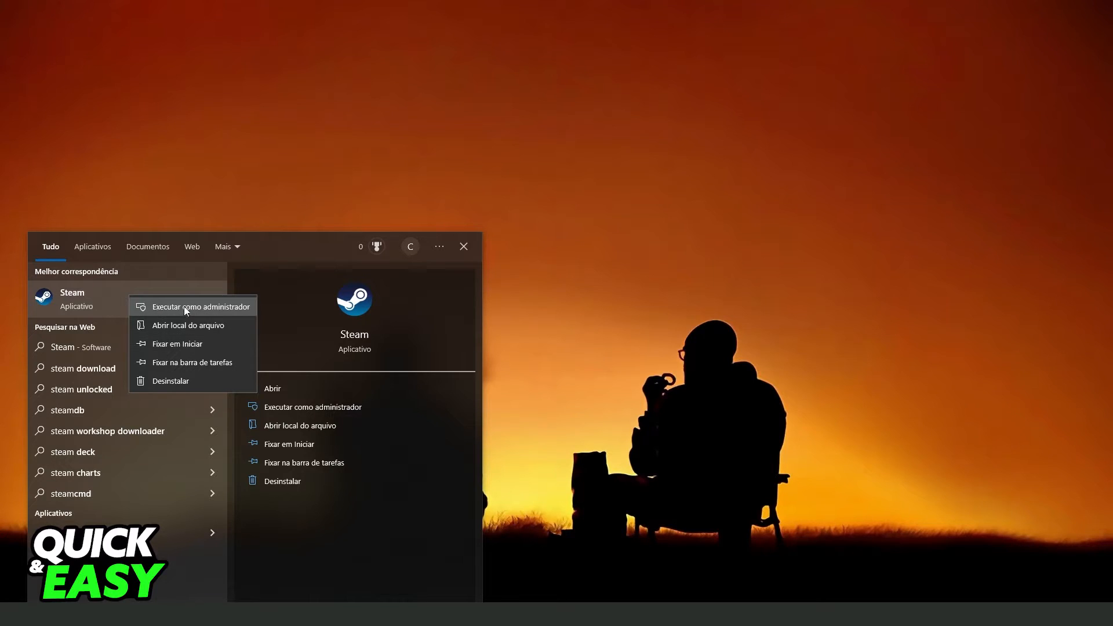
click(200, 306)
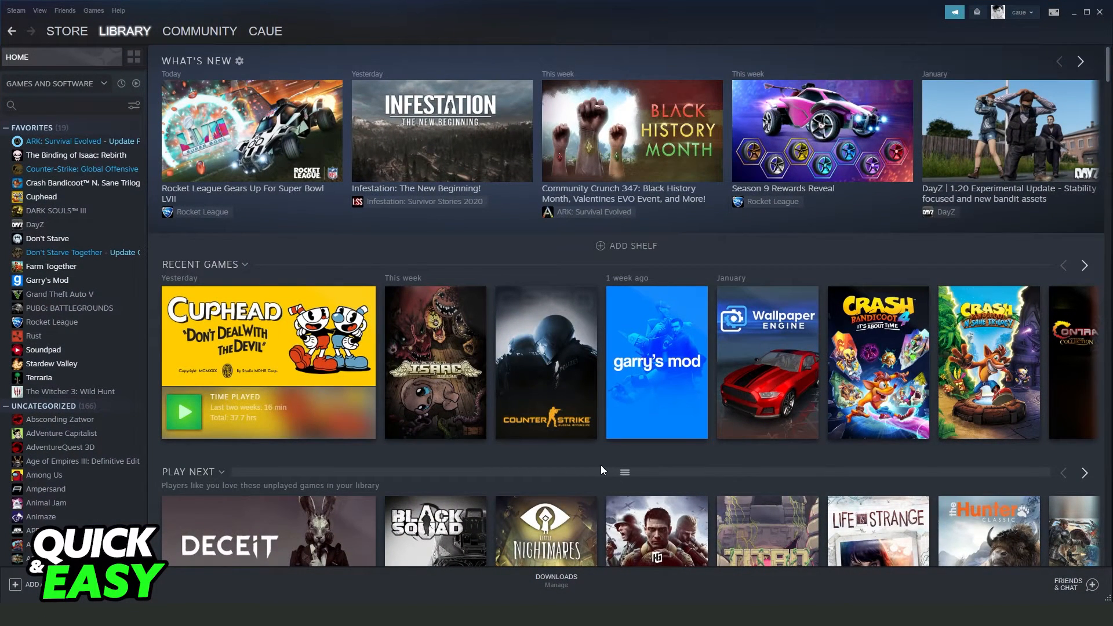
mouse_move(601, 469)
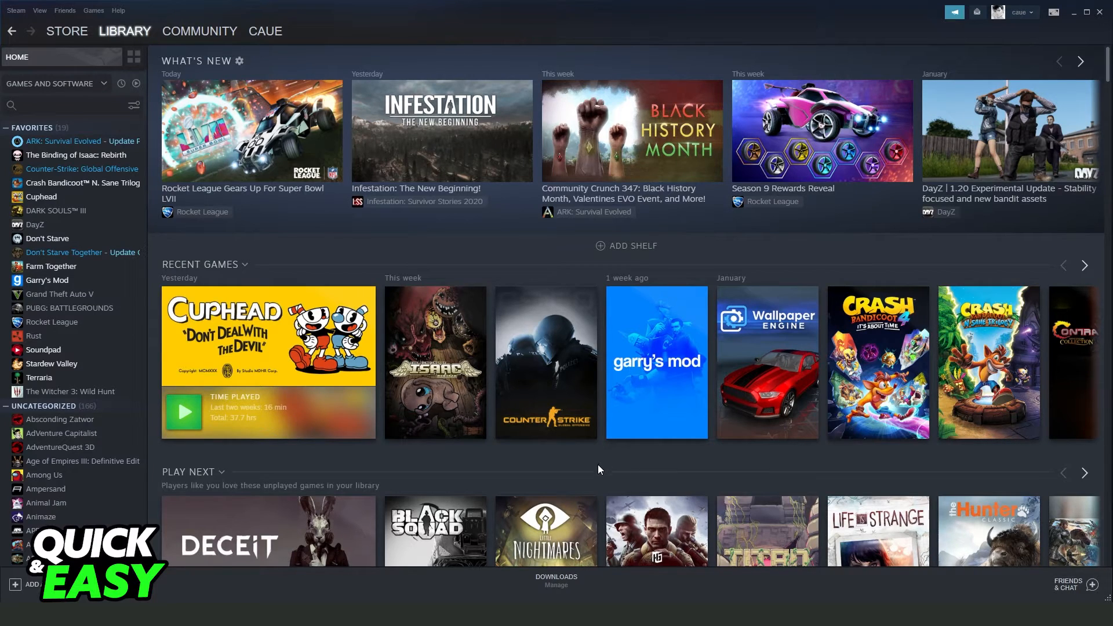
mouse_move(602, 487)
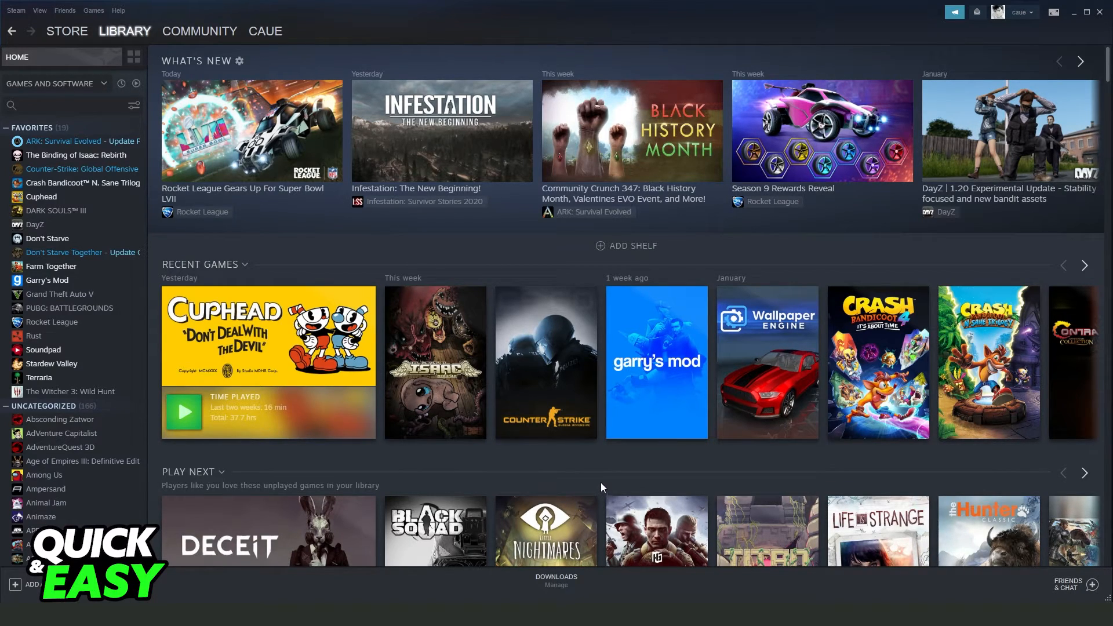
mouse_move(600, 459)
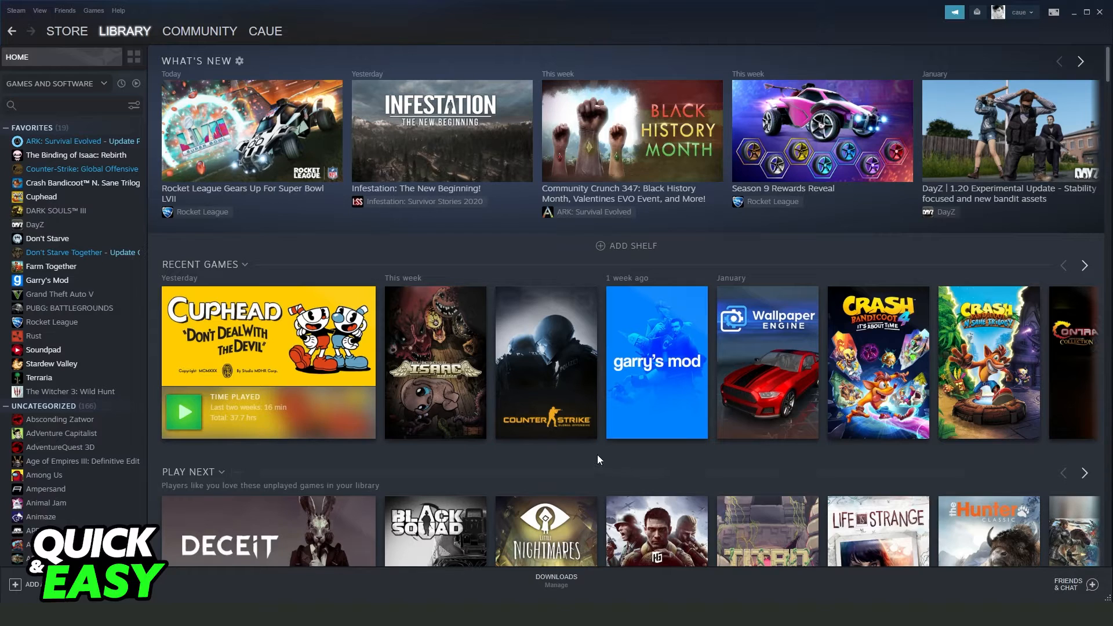
mouse_move(703, 481)
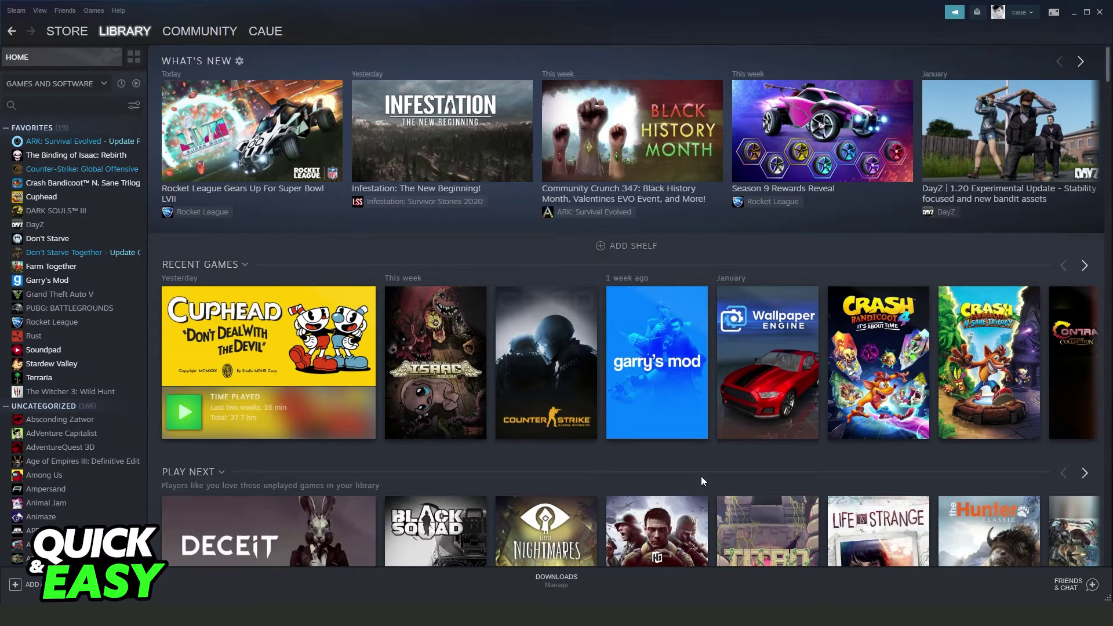
mouse_move(595, 455)
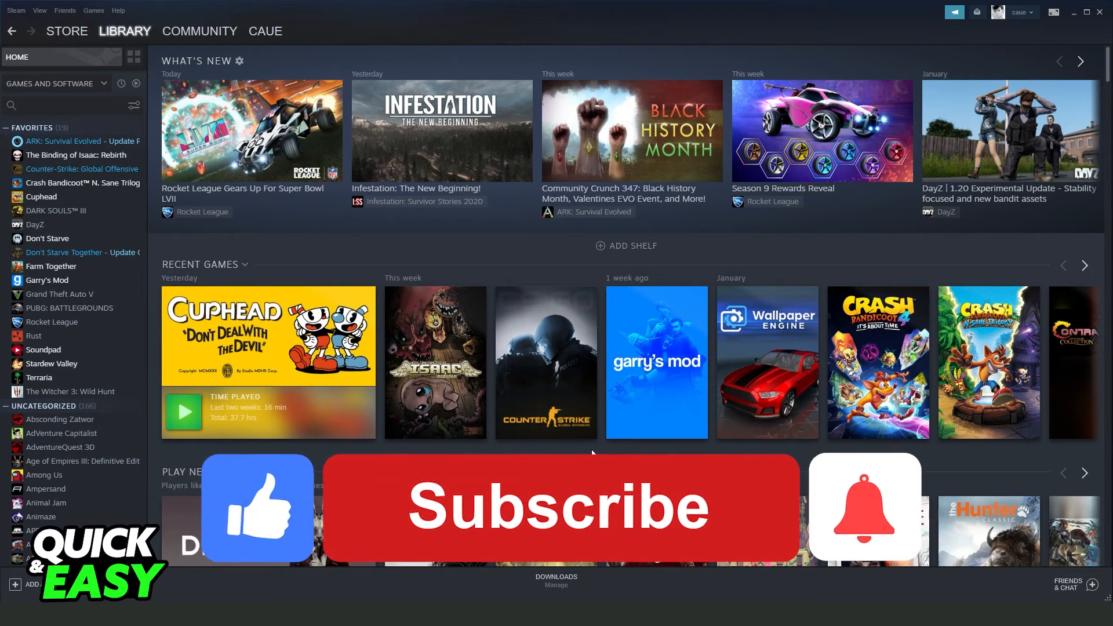
click(557, 508)
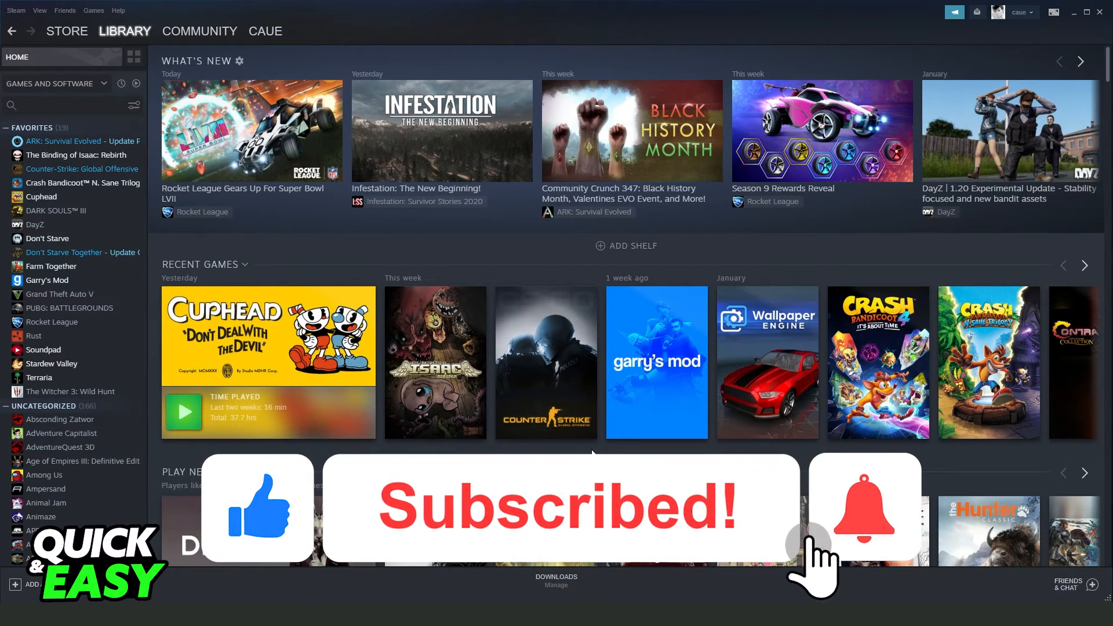
click(863, 507)
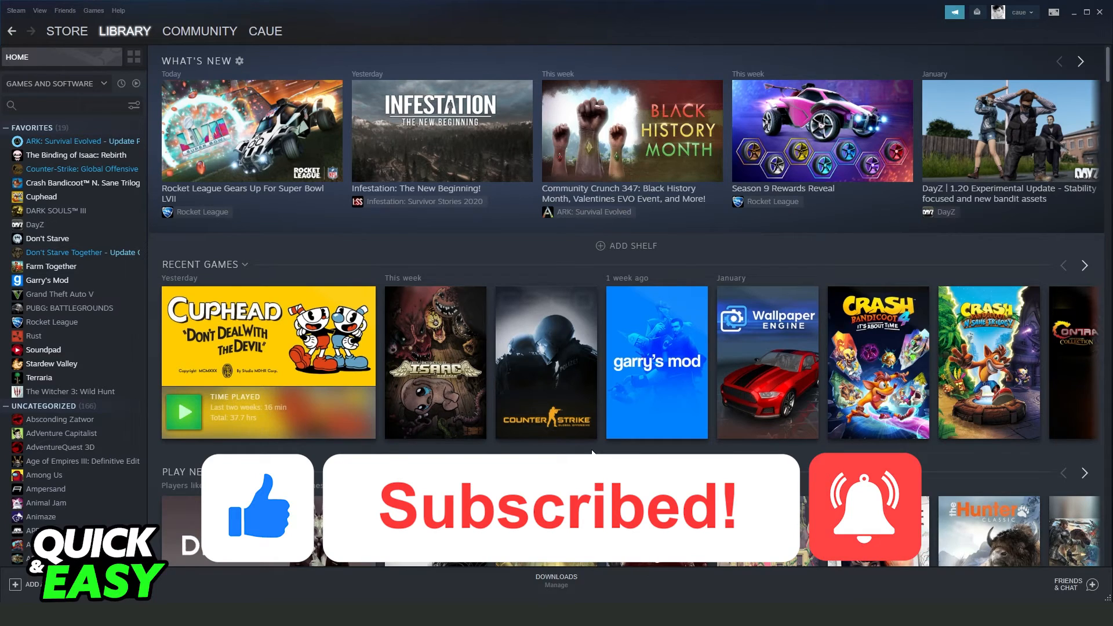